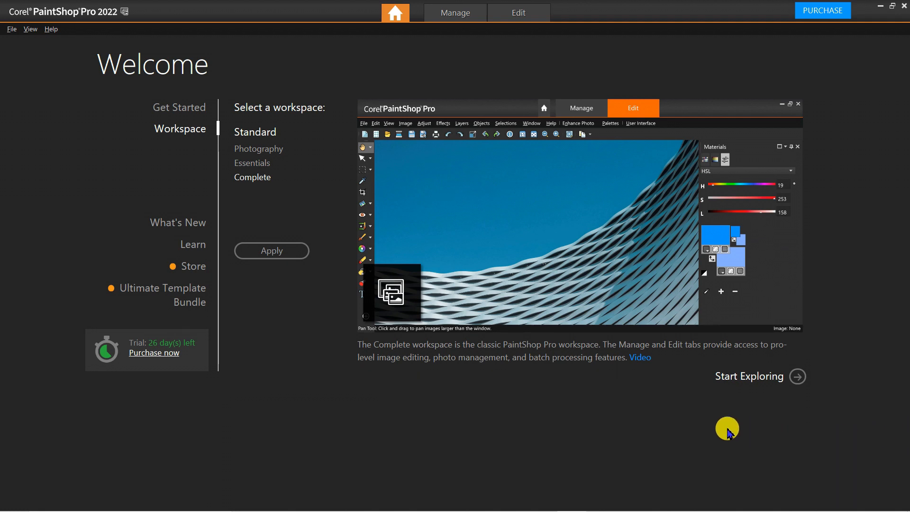
mouse_move(266, 182)
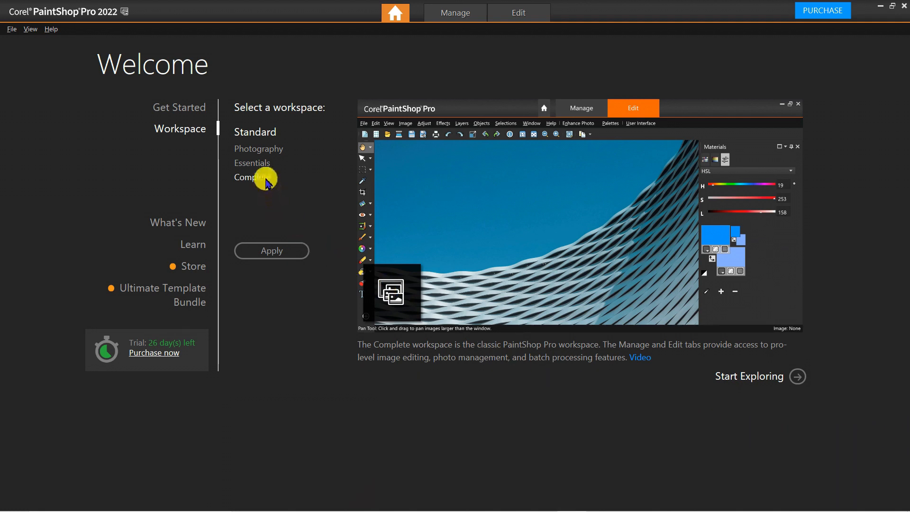
mouse_move(264, 179)
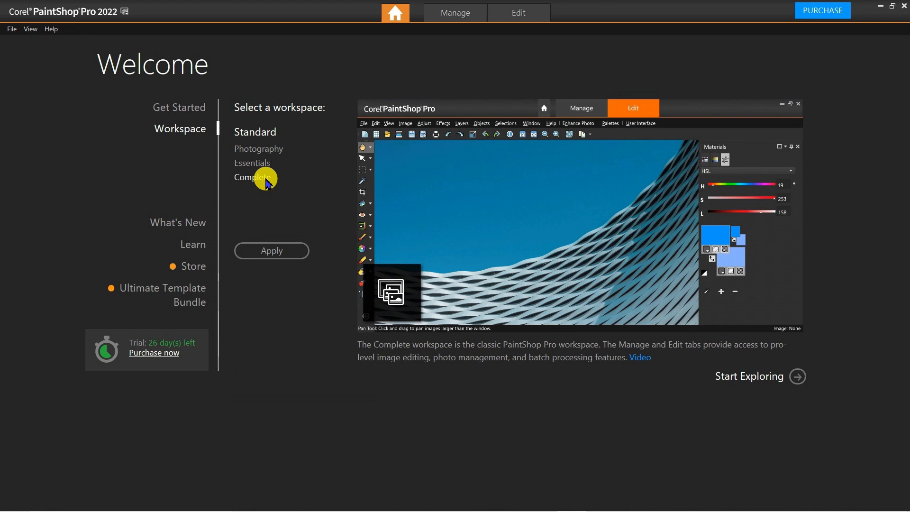
mouse_move(511, 13)
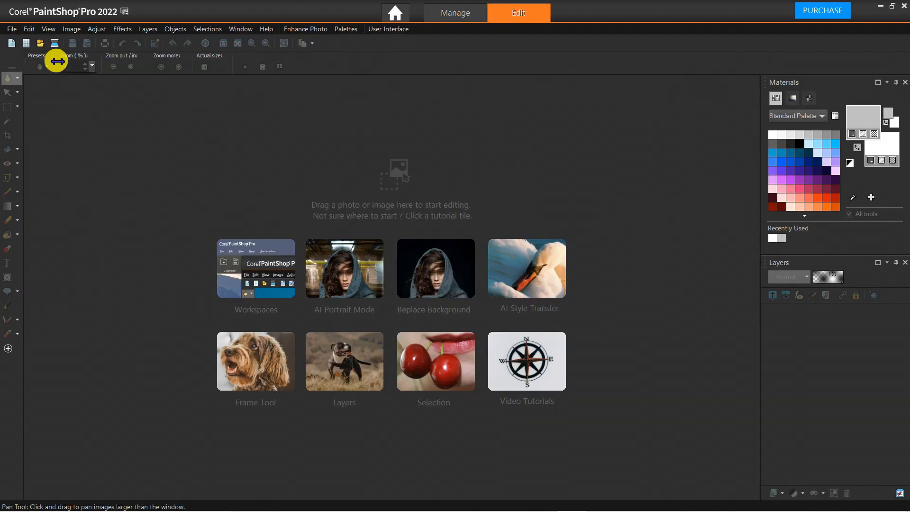
Open the longleat_birthday photo from the assets folder via File > Open
left_click(11, 28)
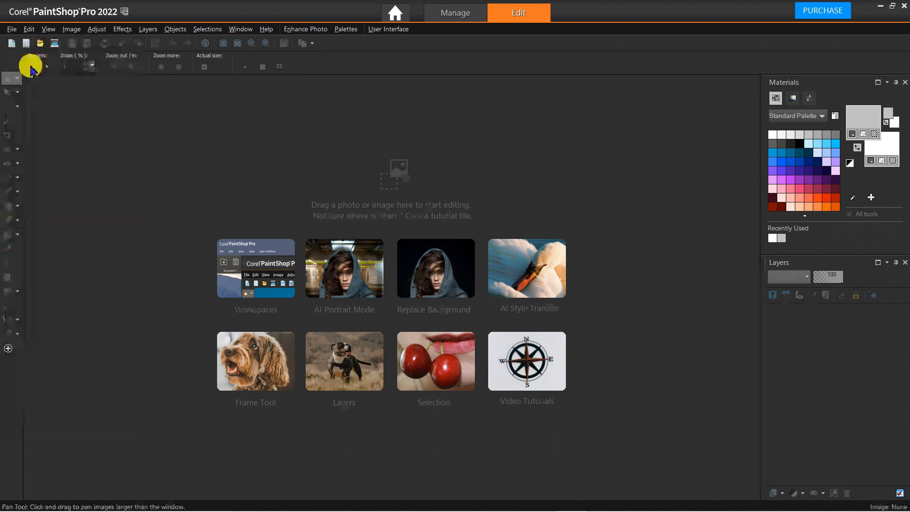
left_click(39, 43)
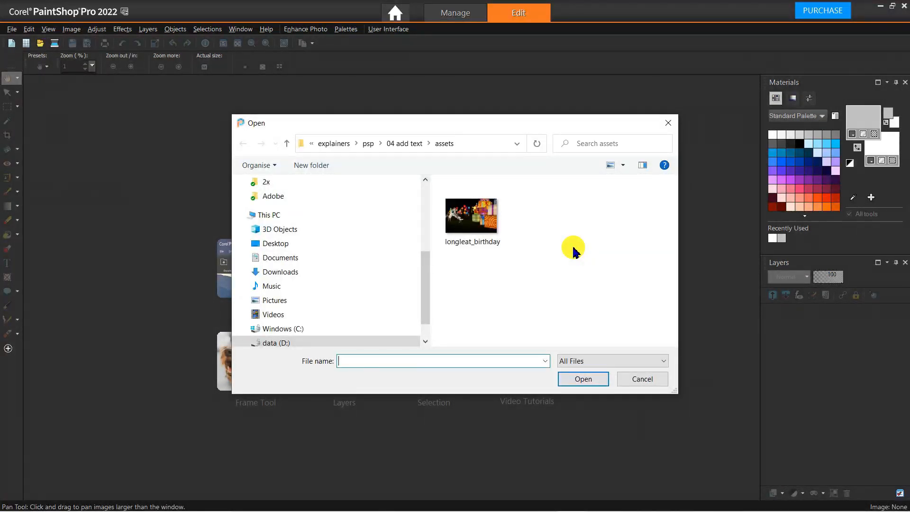
left_click(471, 216)
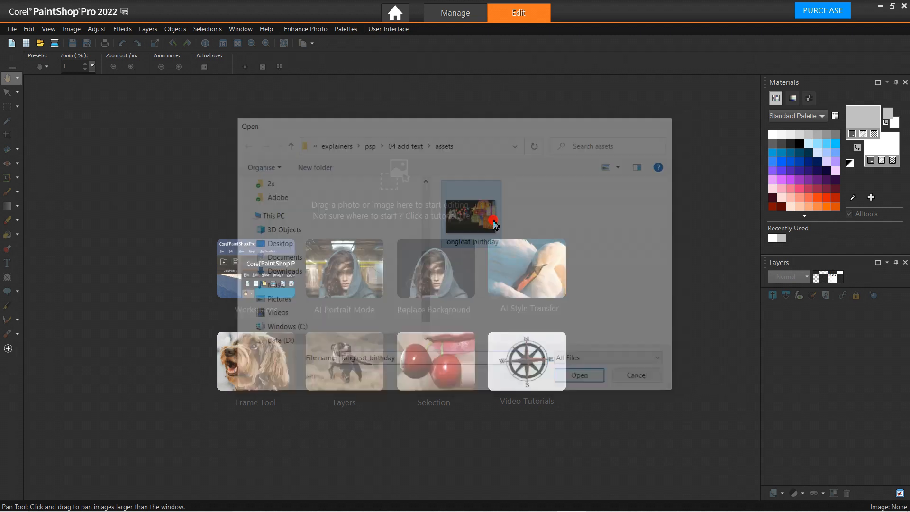
left_click(578, 375)
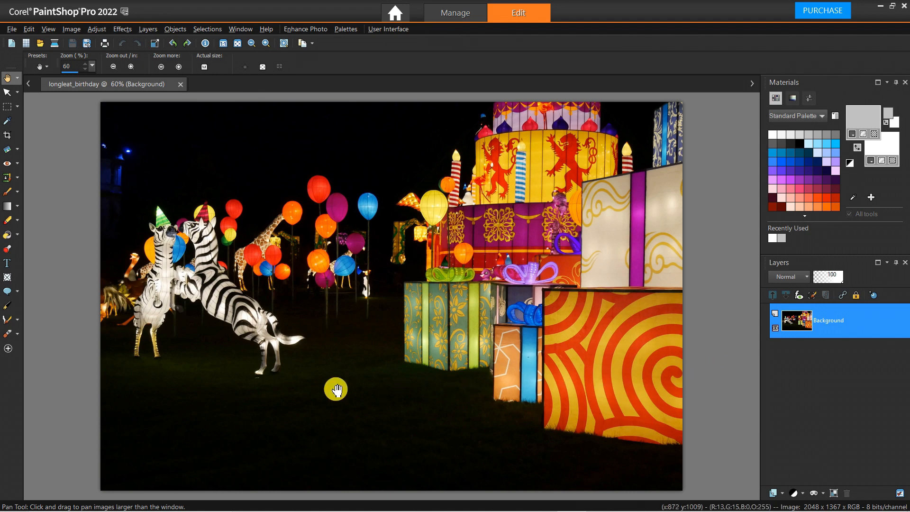
mouse_move(210, 441)
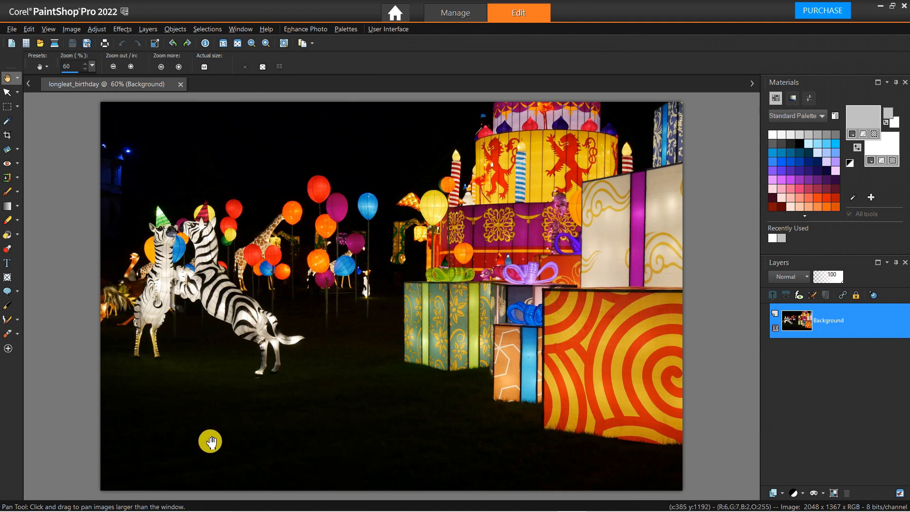
Type 'Happy' with the Text tool near the photo's bottom left
left_click(7, 263)
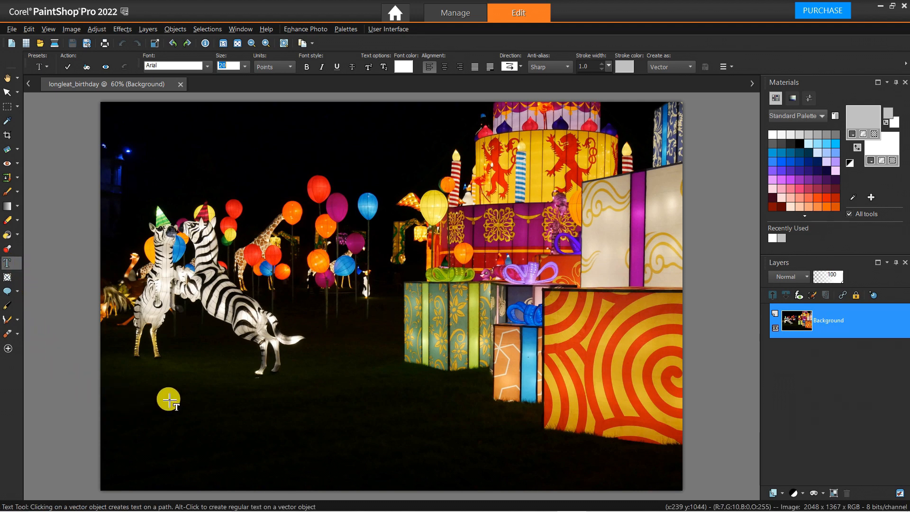
left_click(168, 399)
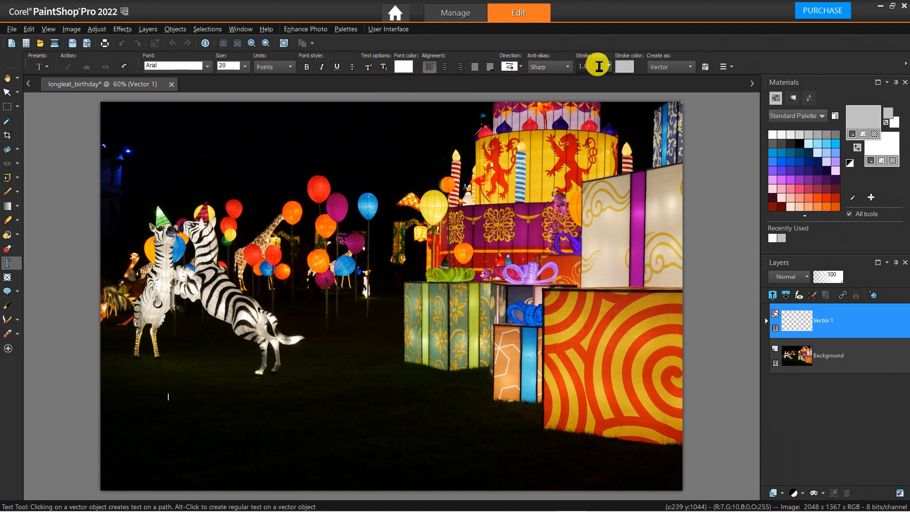
mouse_move(730, 60)
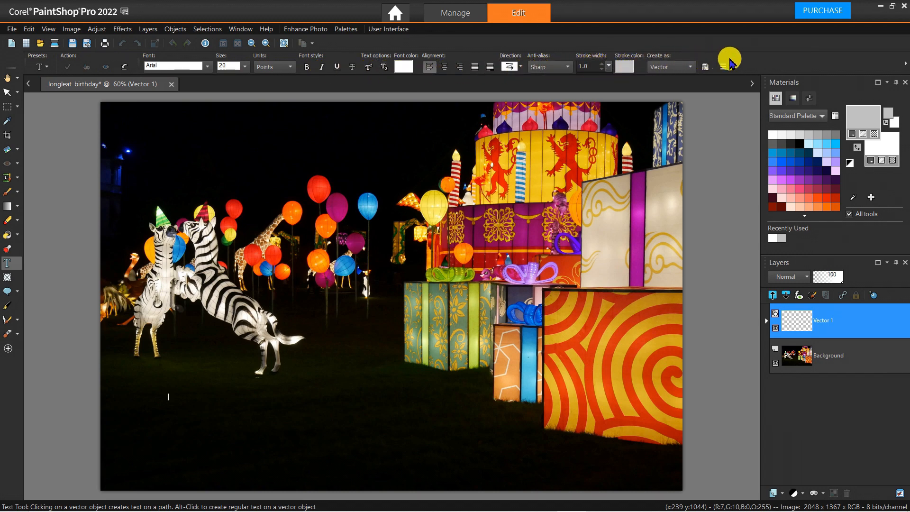
type("Happ")
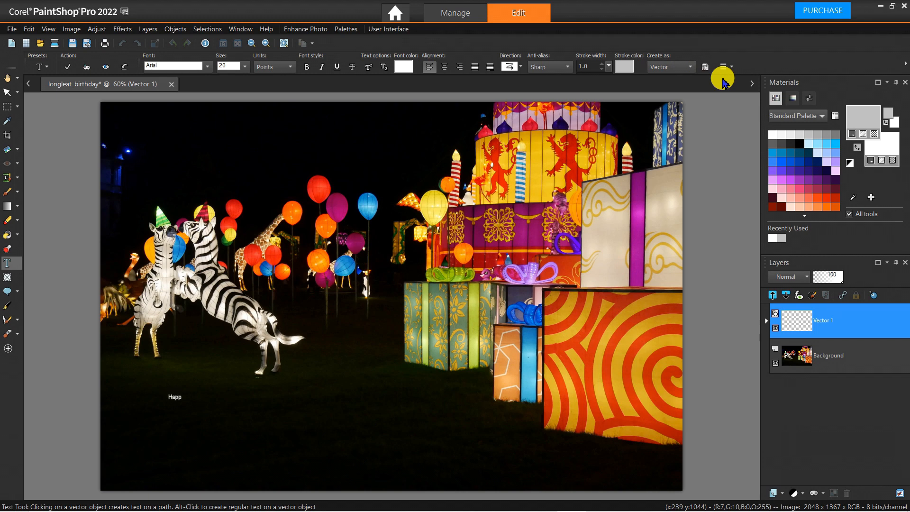
type("y")
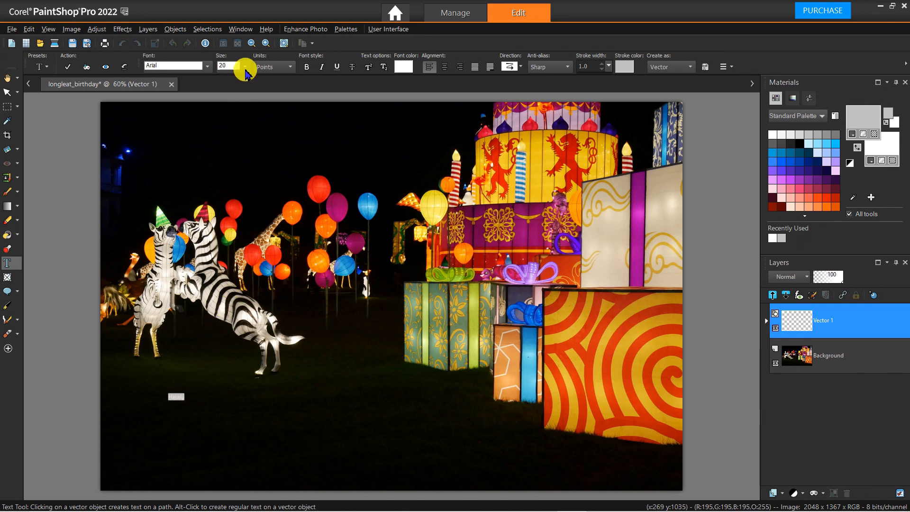
Enlarge the Happy text to size 48, then 128
left_click(243, 66)
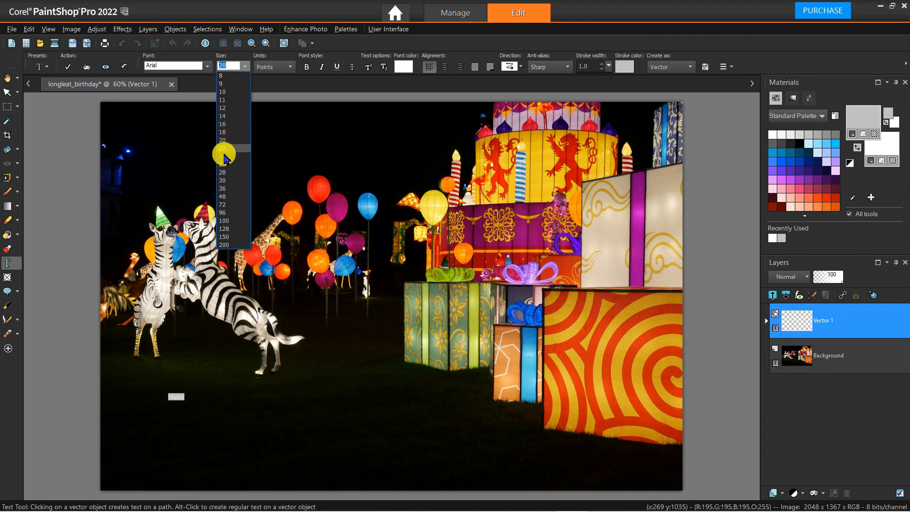
left_click(223, 196)
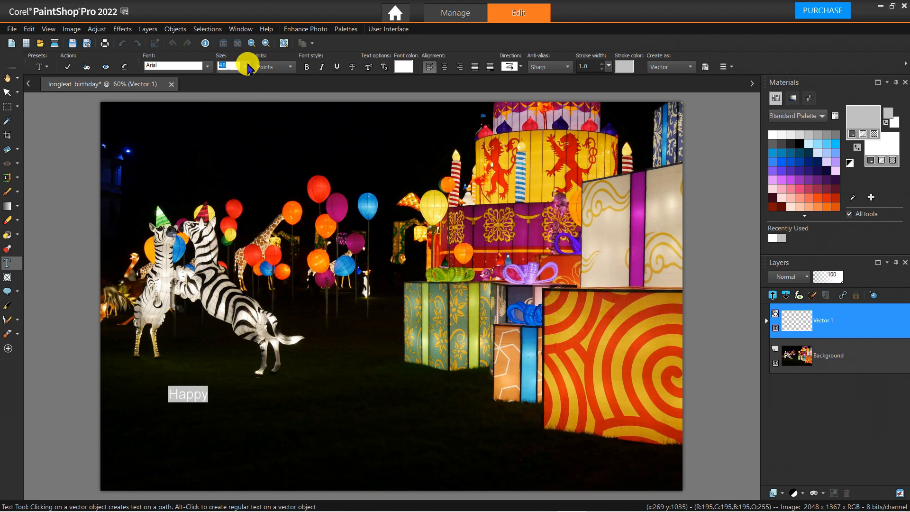
left_click(243, 66)
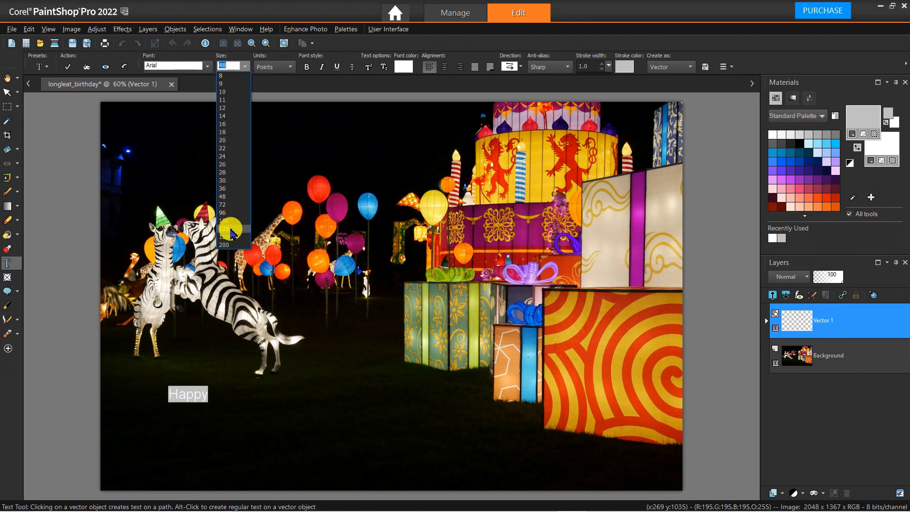
left_click(222, 220)
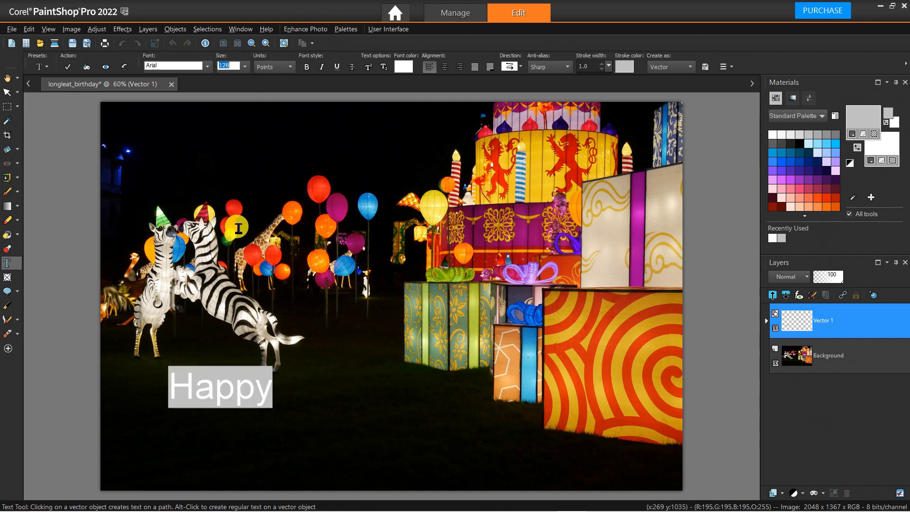
mouse_move(207, 72)
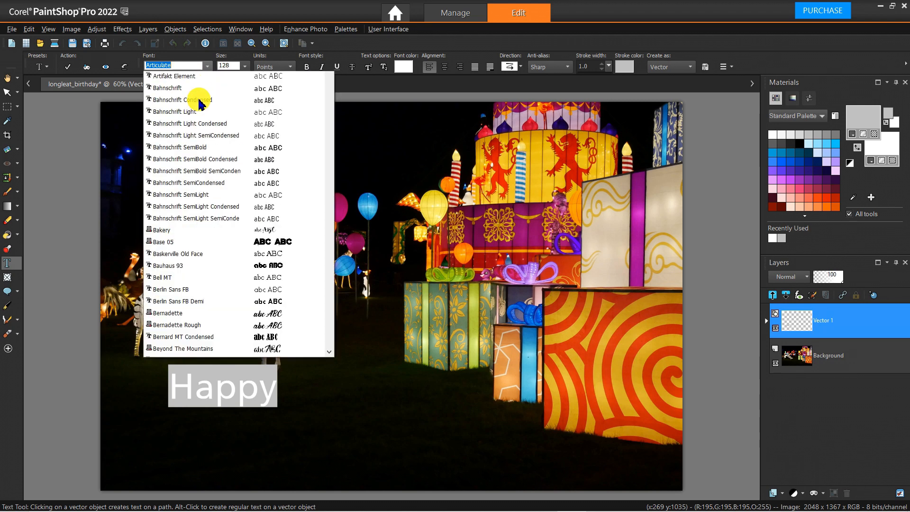
Try Base 05 and Bodoni, then set the Happy text to Fredoka One
left_click(164, 241)
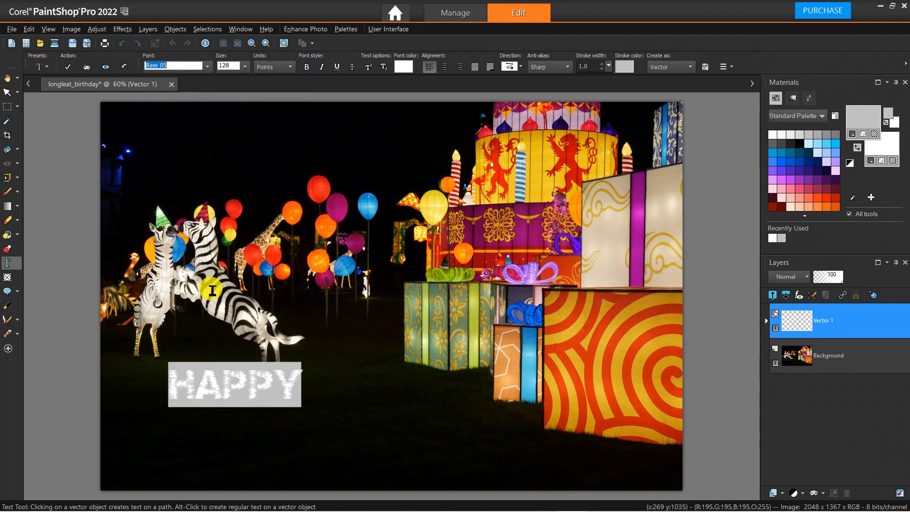
left_click(208, 65)
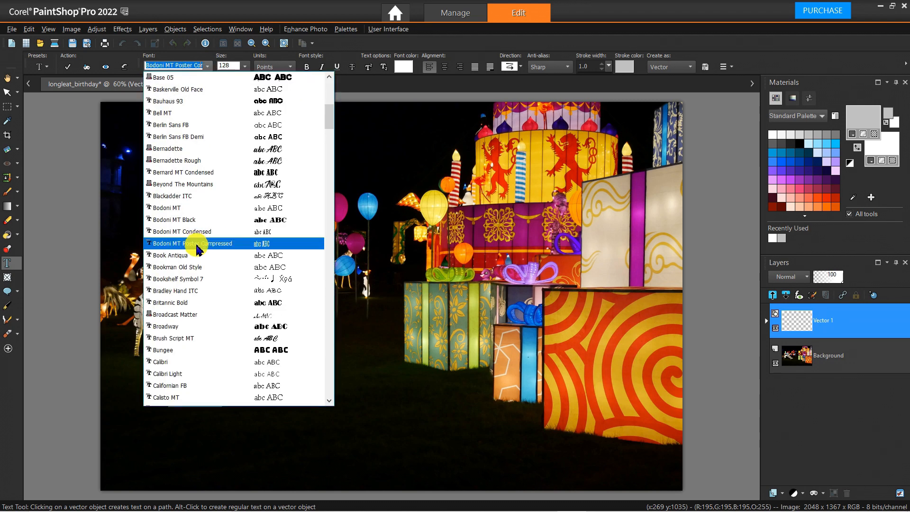
left_click(163, 349)
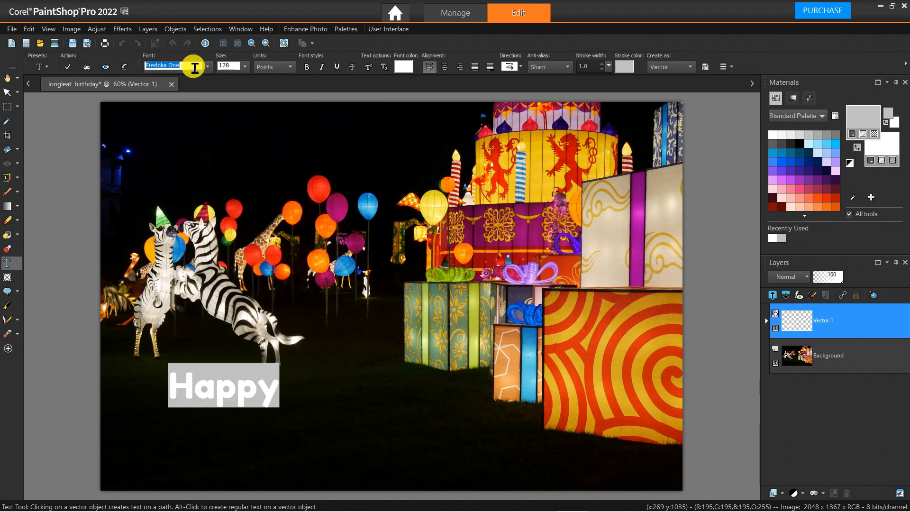
mouse_move(255, 397)
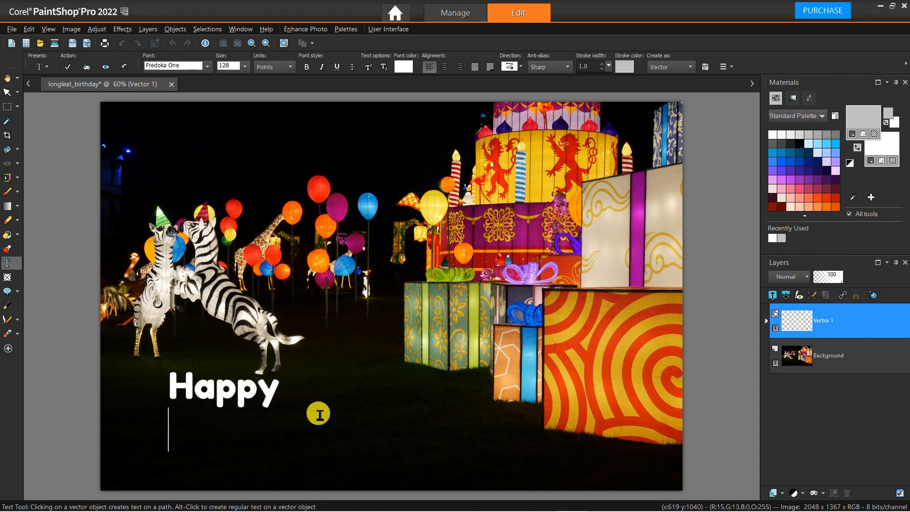
Type 'Birthday' on a new line beneath 'Happy'
type("Birthday")
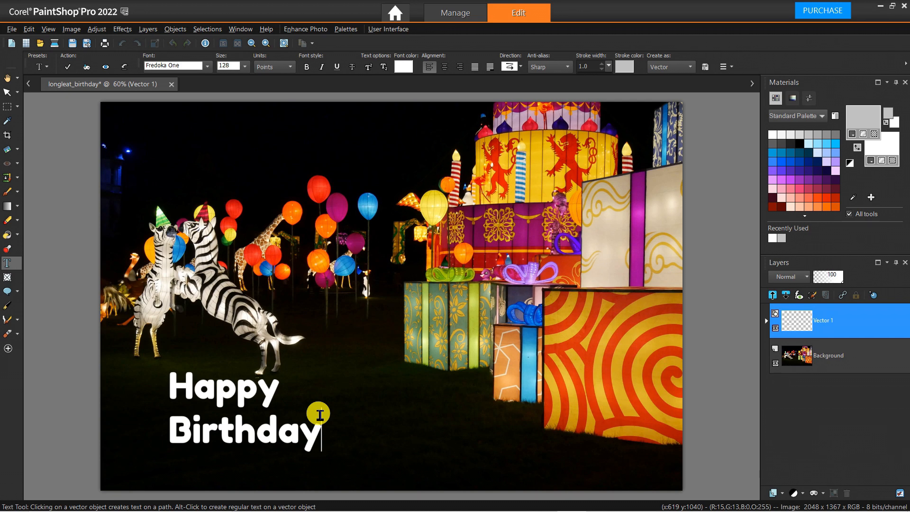
mouse_move(372, 403)
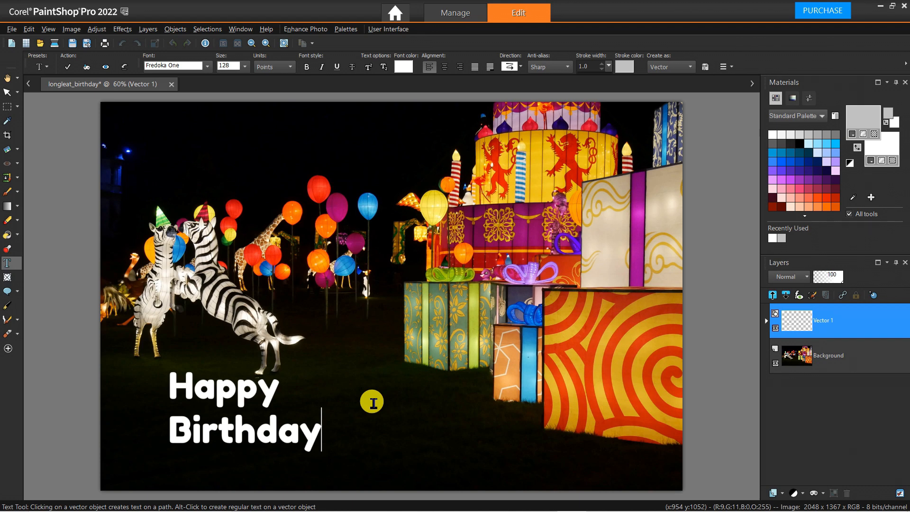
mouse_move(246, 185)
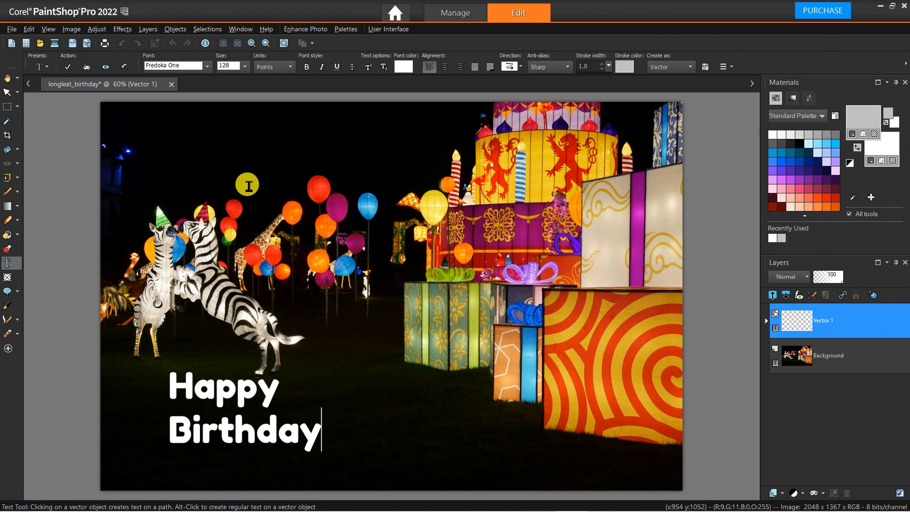
mouse_move(67, 66)
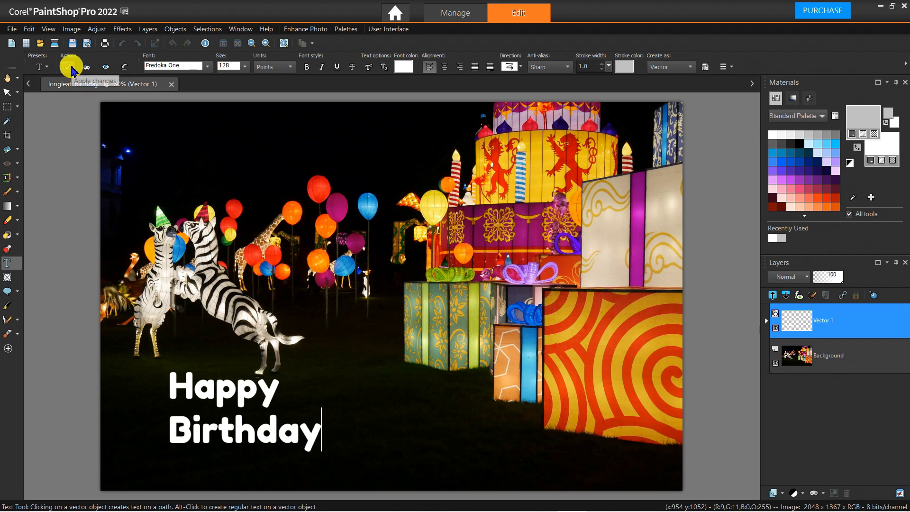
Apply the two-line greeting text to commit it as a vector object
left_click(72, 66)
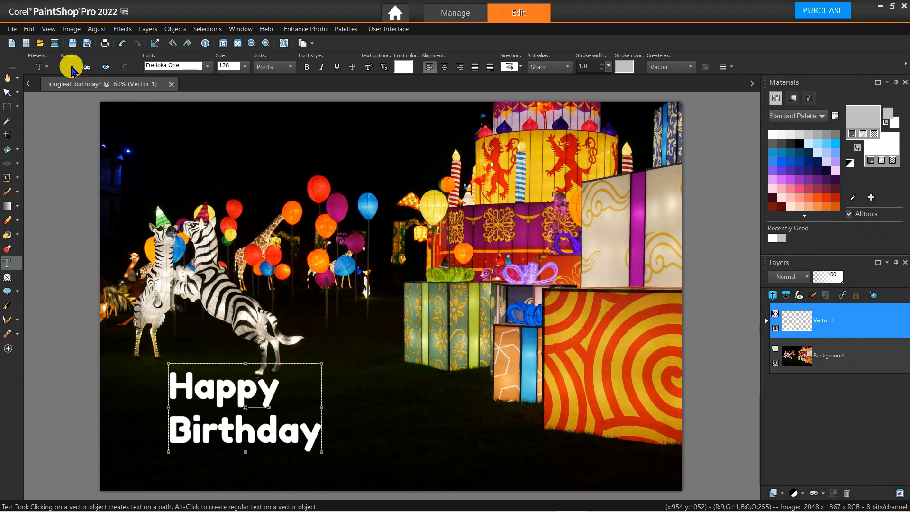
mouse_move(132, 354)
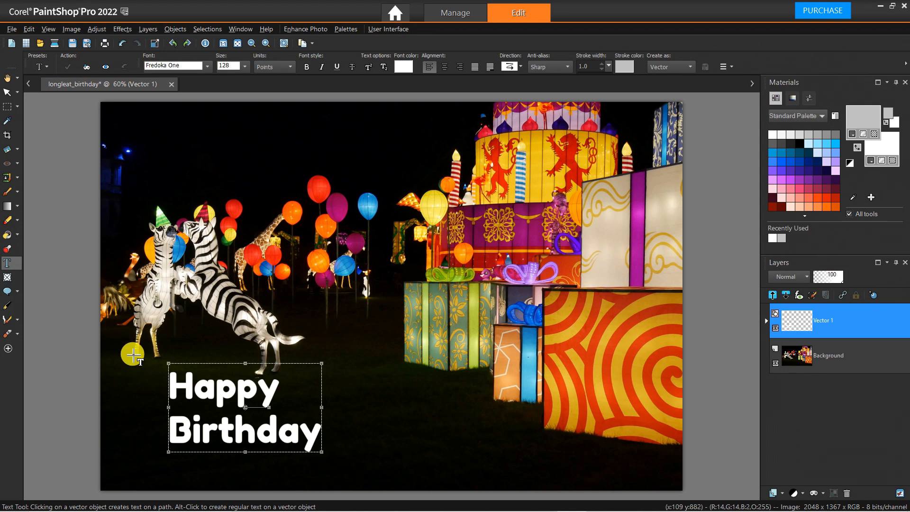
mouse_move(245, 407)
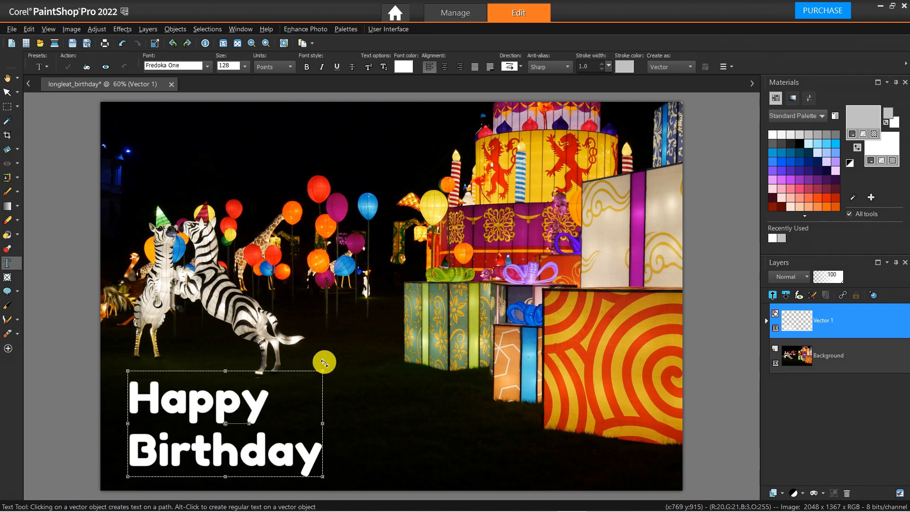
mouse_move(339, 299)
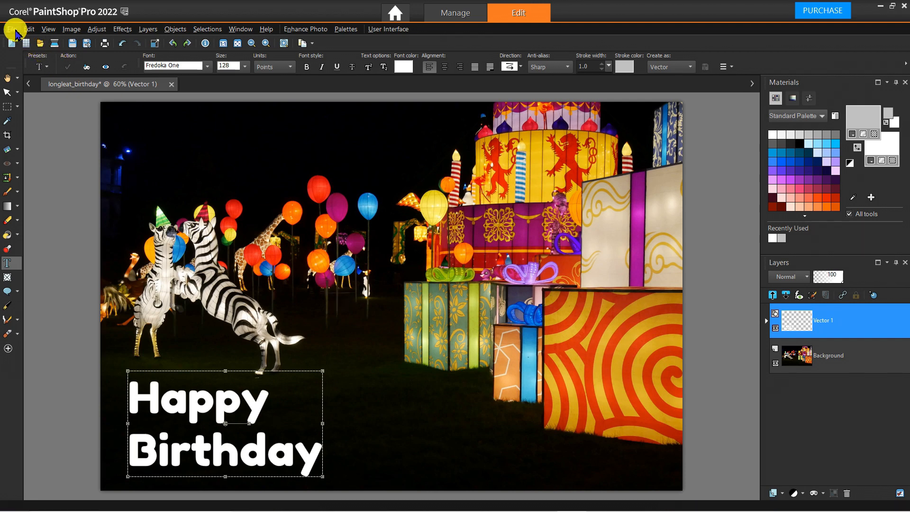
Save the image as JPEG 'longleat_birthday_text' in the assets folder
left_click(12, 29)
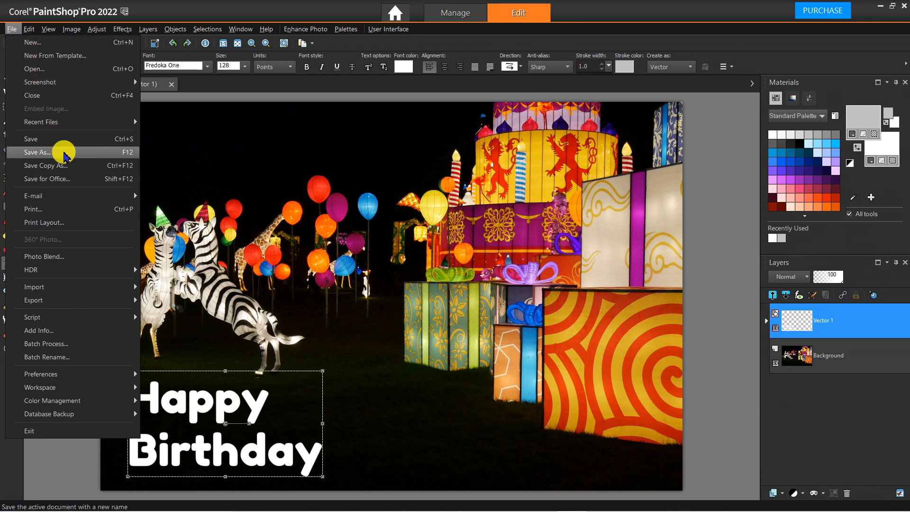
left_click(39, 153)
type("longleat_birthday_text")
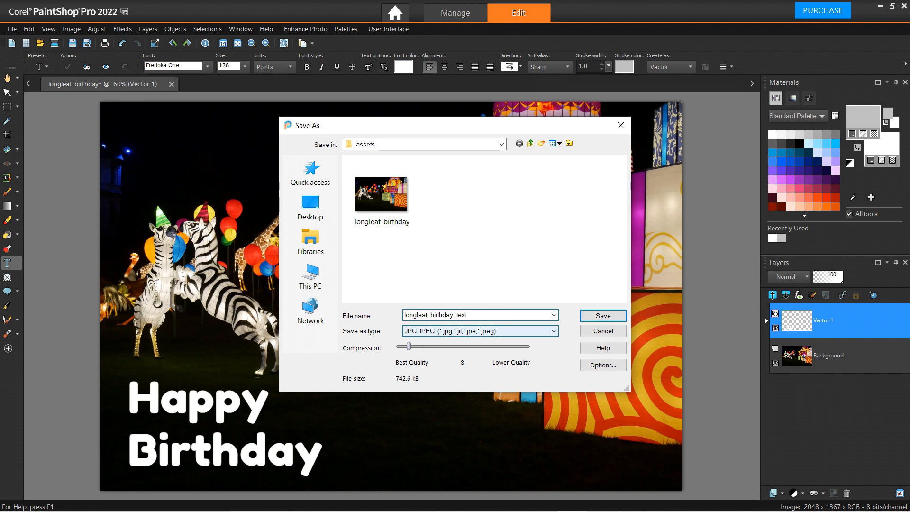
mouse_move(602, 315)
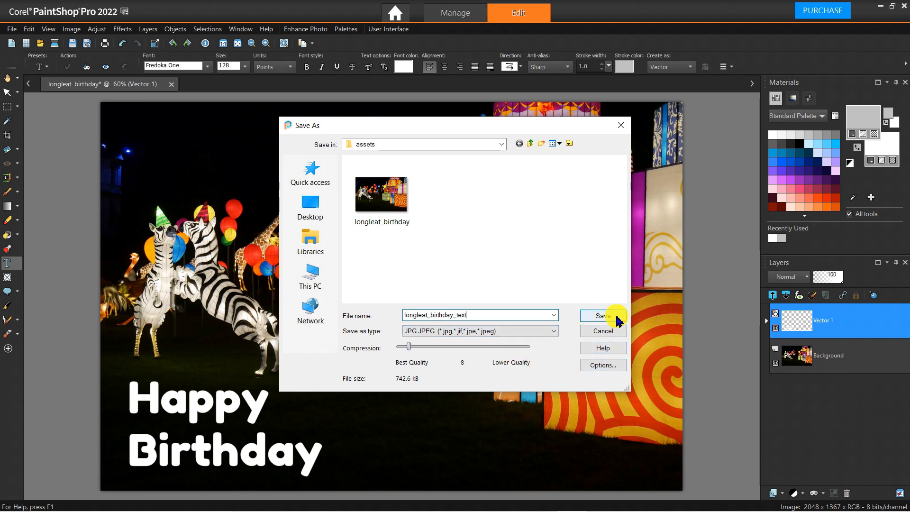
left_click(602, 315)
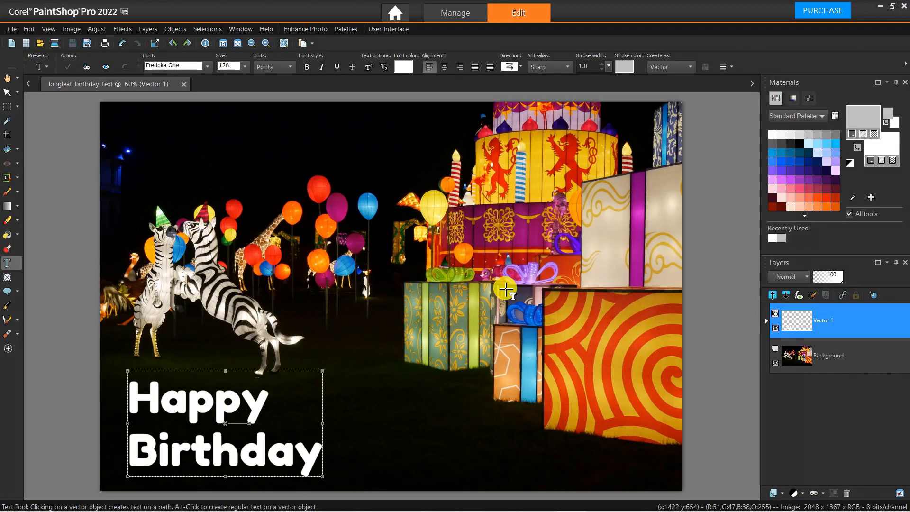